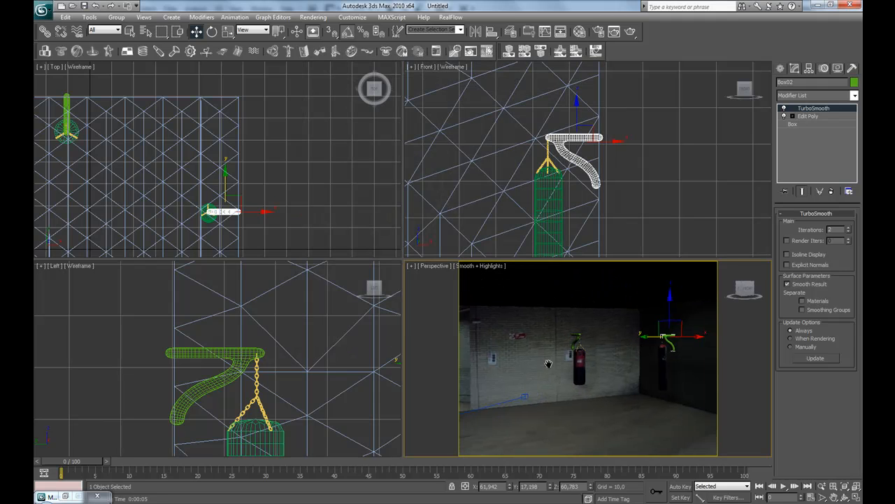
# Assign the grey 07 - Default hanger material to the gold chain
pyautogui.press('Alt+W')
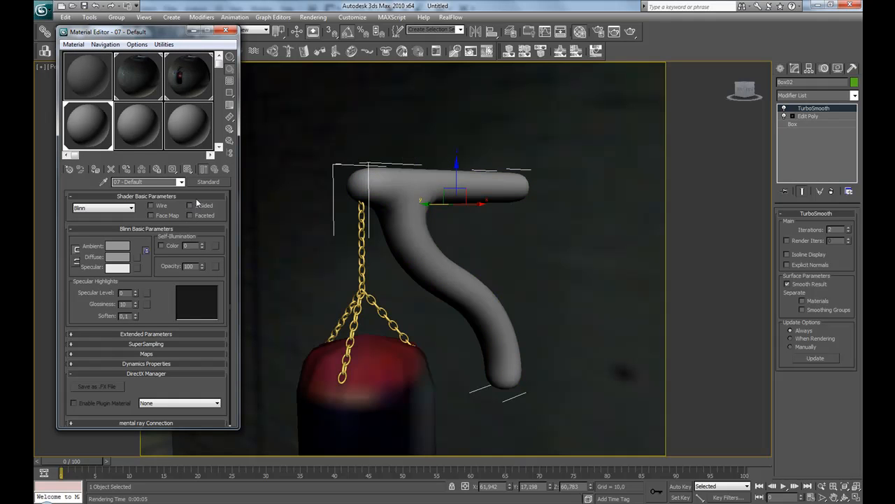
pyautogui.moveTo(336, 273)
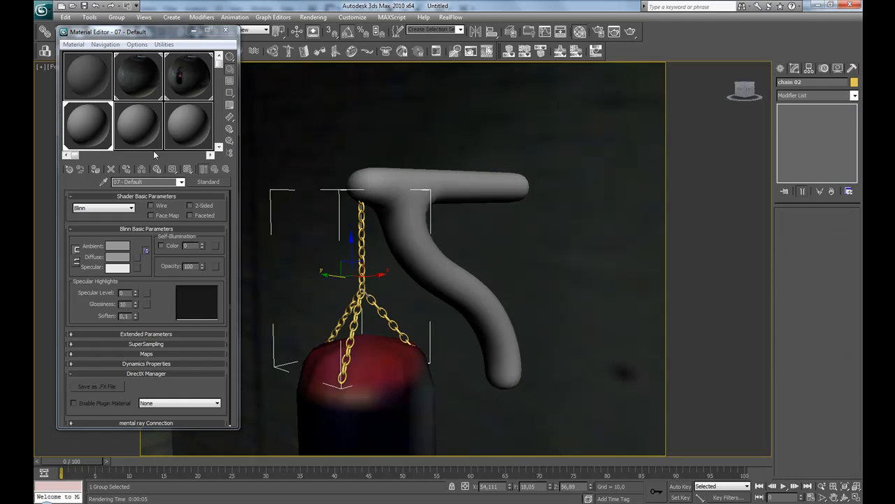
pyautogui.moveTo(94, 168)
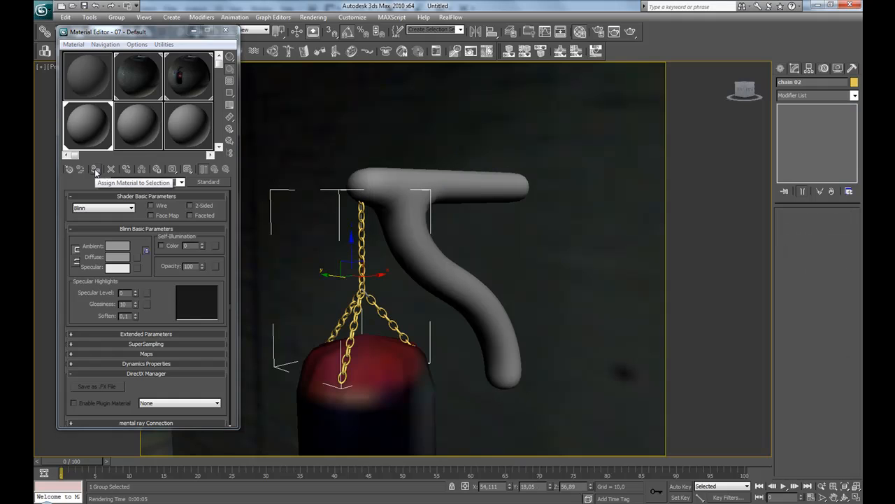
pyautogui.click(95, 169)
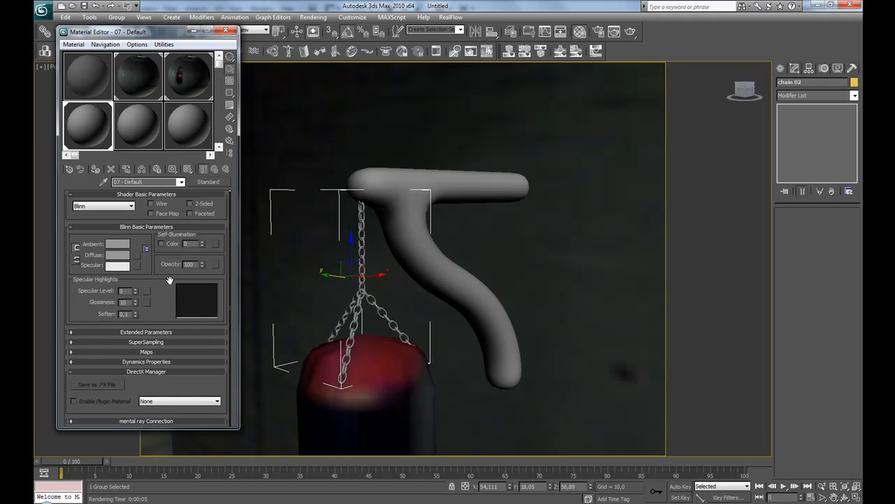
# Put a Raytrace map in the grey material's Reflection slot and return to the parent
pyautogui.click(145, 352)
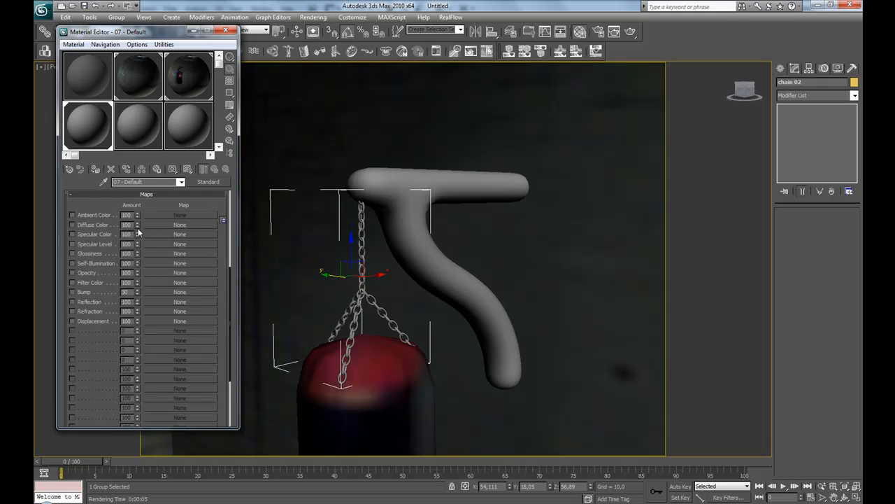
pyautogui.moveTo(137, 282)
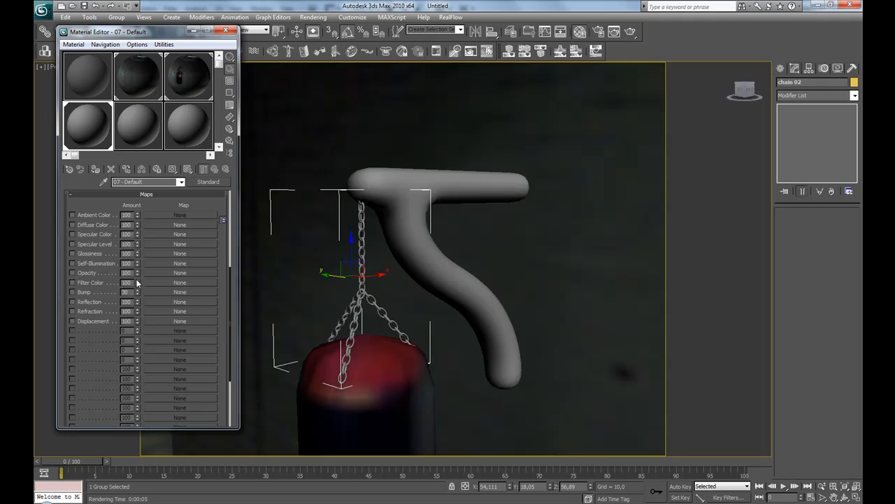
pyautogui.moveTo(140, 301)
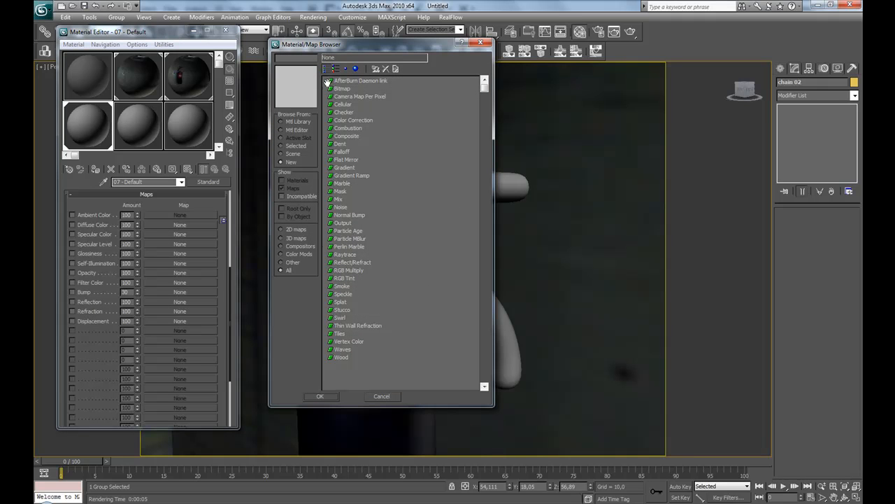
pyautogui.moveTo(347, 250)
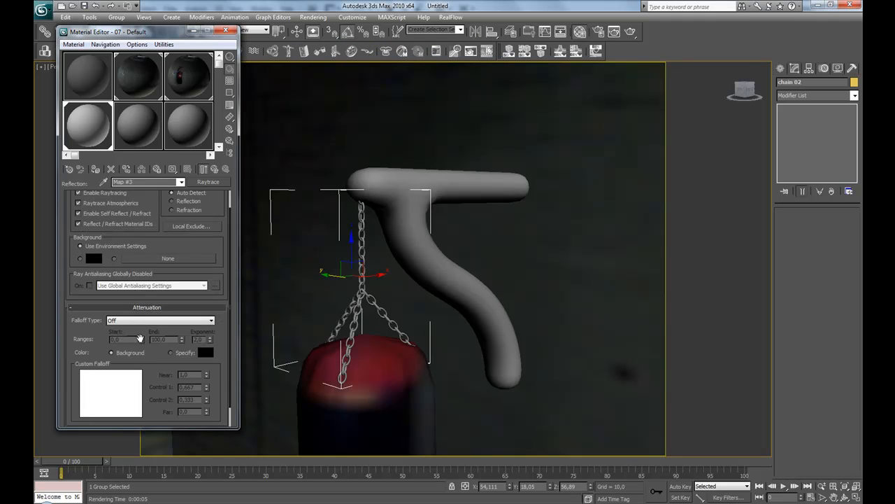
pyautogui.scroll(-3)
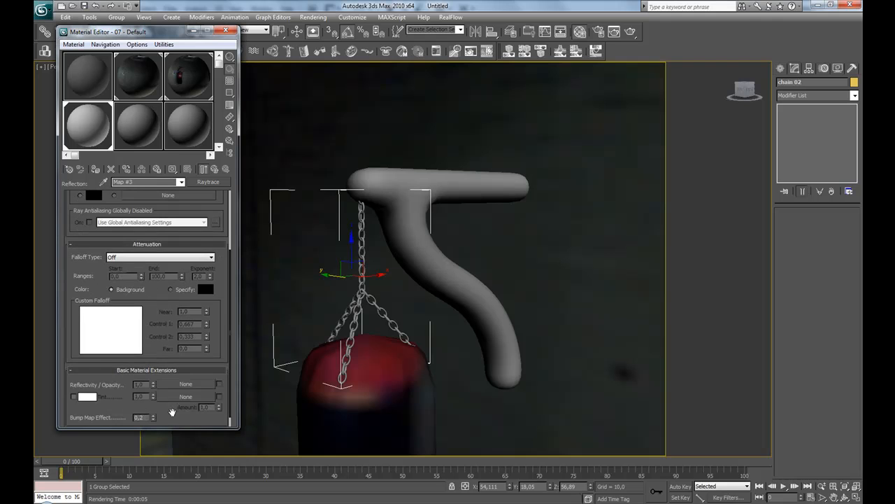
pyautogui.click(86, 396)
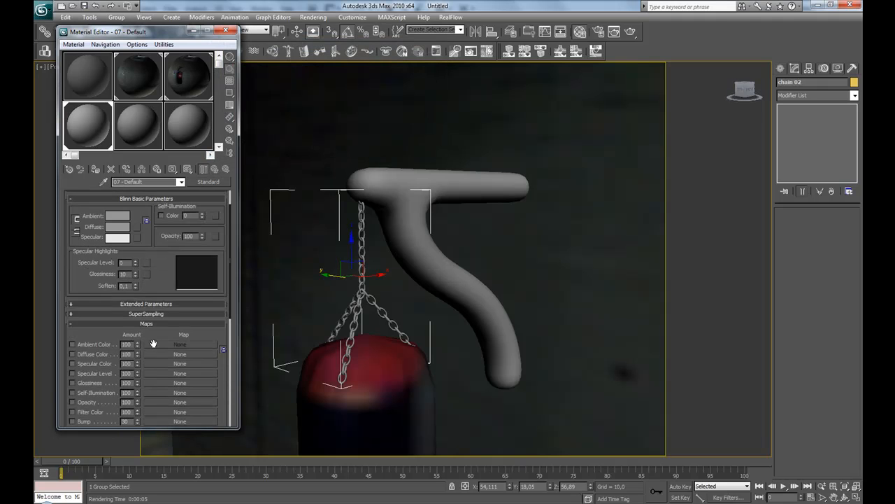
# Set the shared material's diffuse colour to black and test-render the hook and chain
pyautogui.click(118, 227)
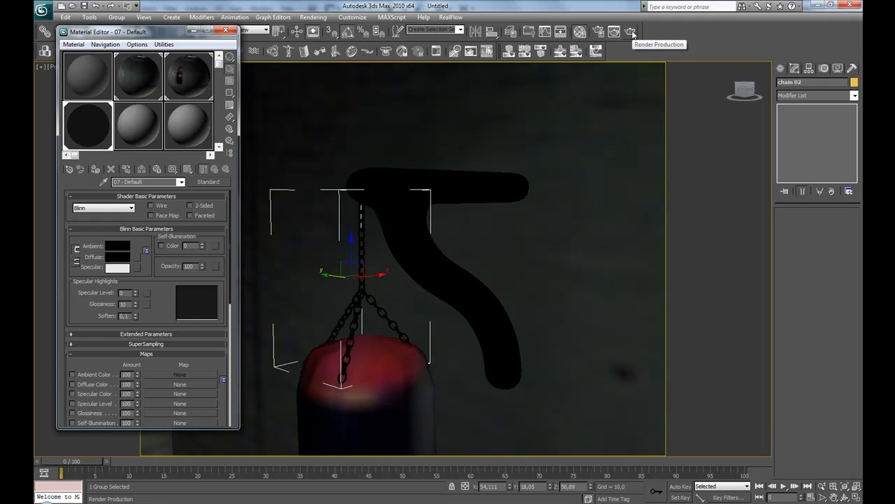
pyautogui.click(632, 32)
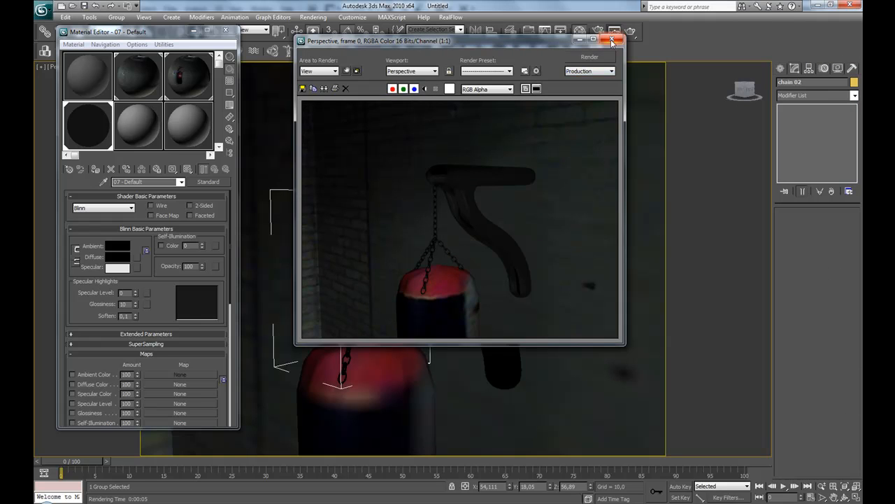
pyautogui.click(608, 41)
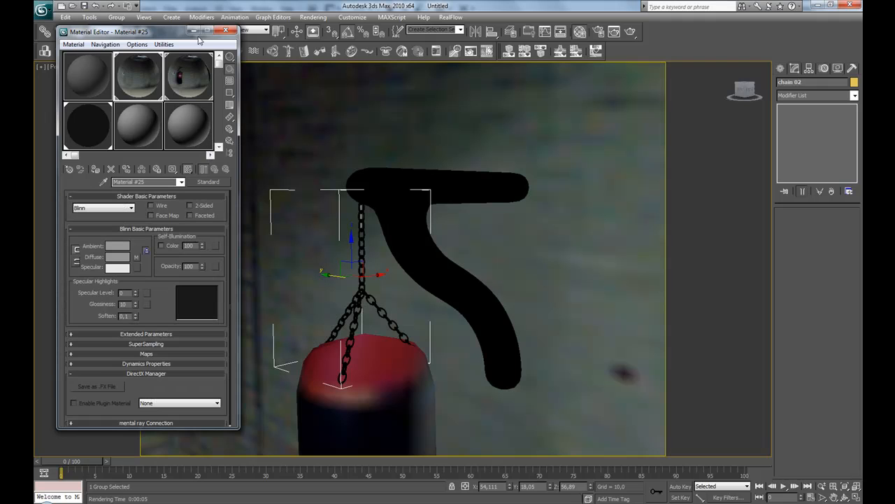
# Render again and zoom into the frame to inspect the black hook's reflections
pyautogui.click(226, 31)
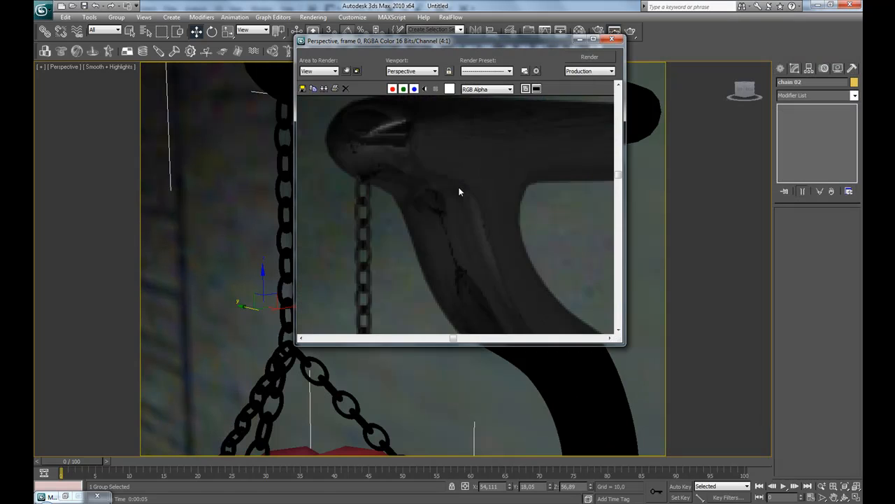
pyautogui.click(598, 40)
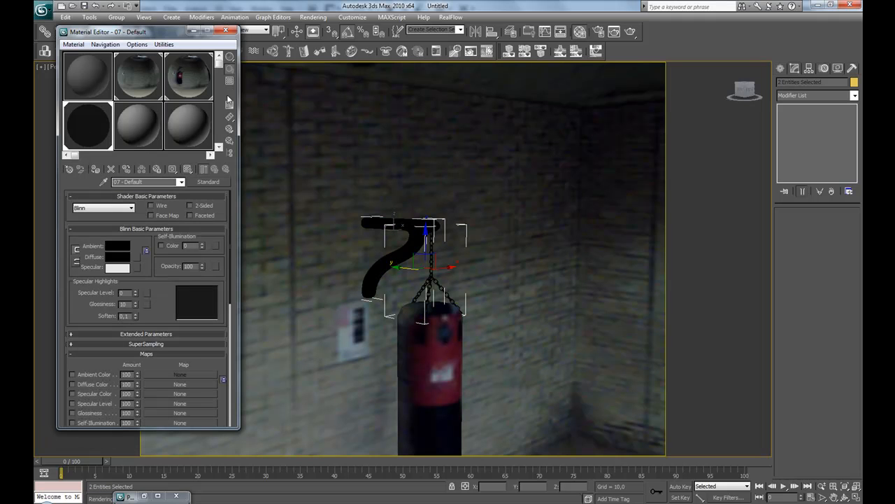
# Enable a 0.58 reflection tint on the Raytrace map and render the gym scene
pyautogui.click(87, 125)
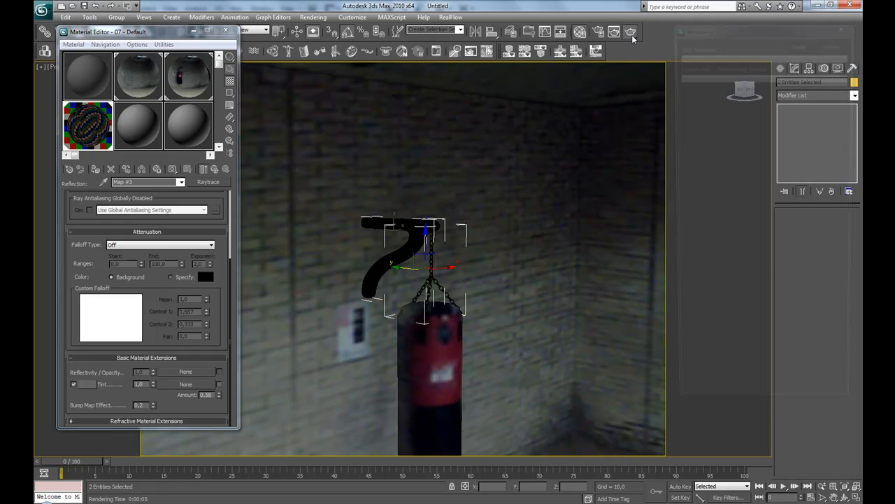
pyautogui.click(630, 33)
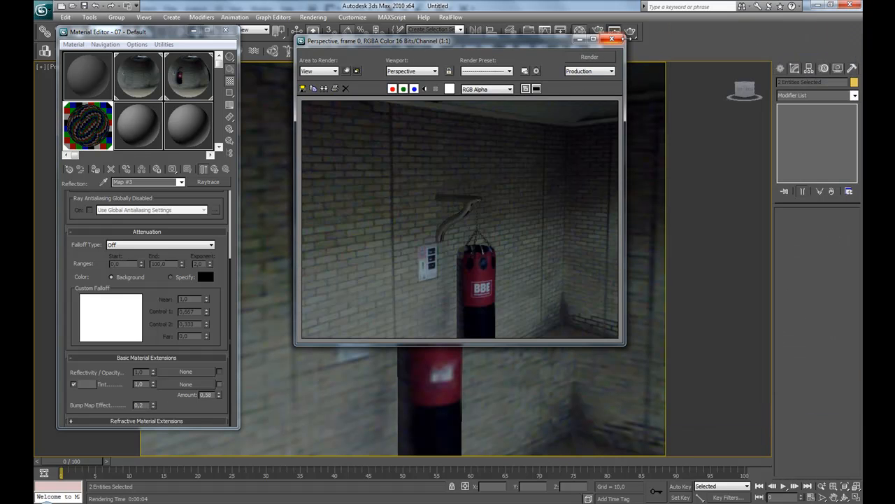
# Close the test render to view both hooked punching bags in the room
pyautogui.click(612, 40)
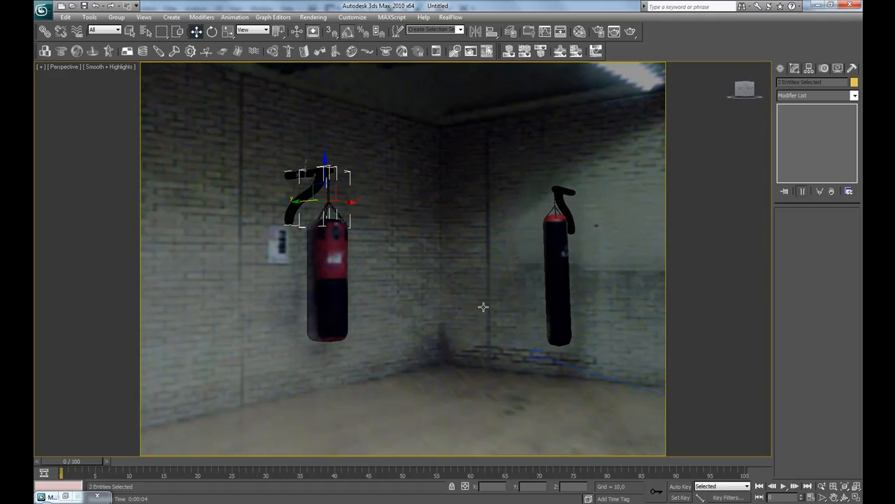
pyautogui.moveTo(484, 308)
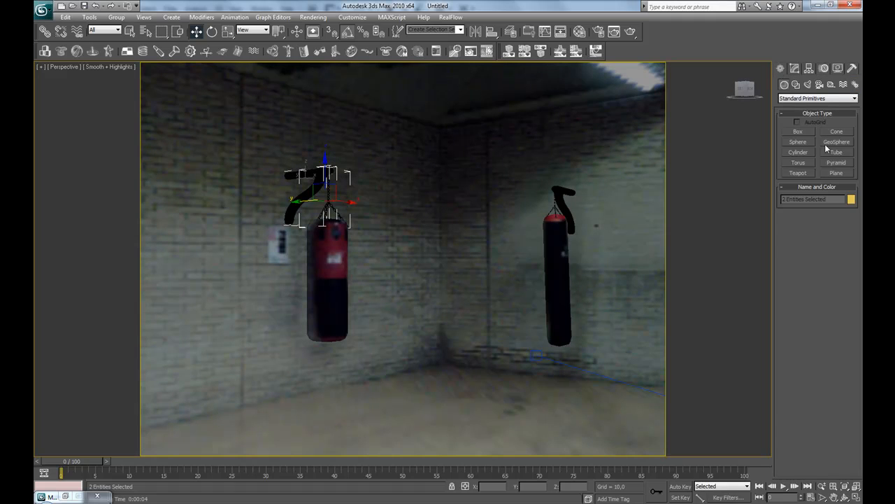
pyautogui.moveTo(504, 269)
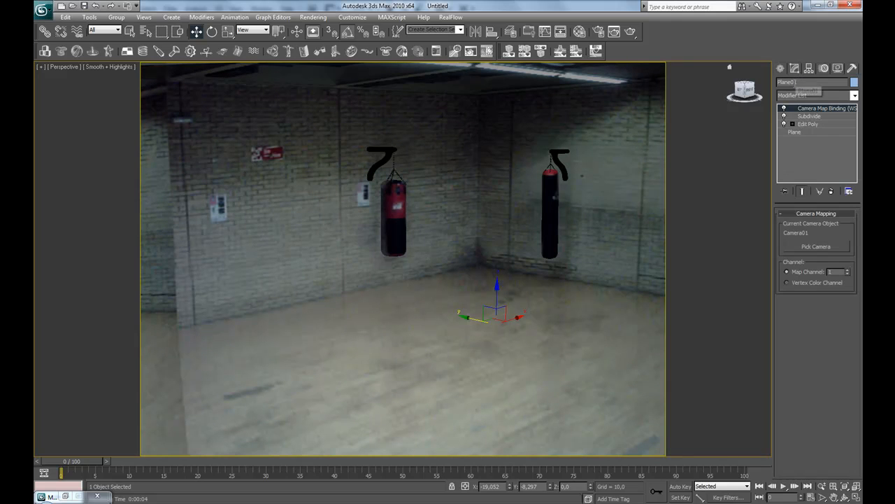
# Select Edit Poly on Plane01 and scroll down to its polygon selection options
pyautogui.click(808, 123)
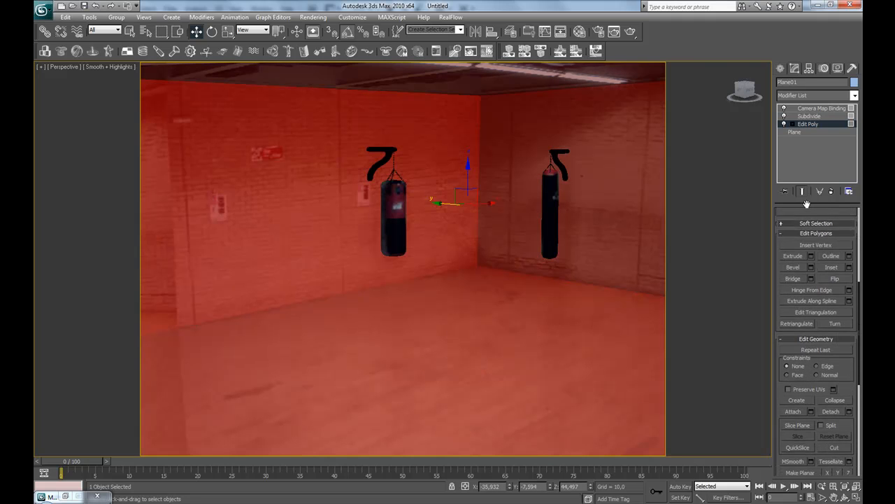
pyautogui.scroll(-3)
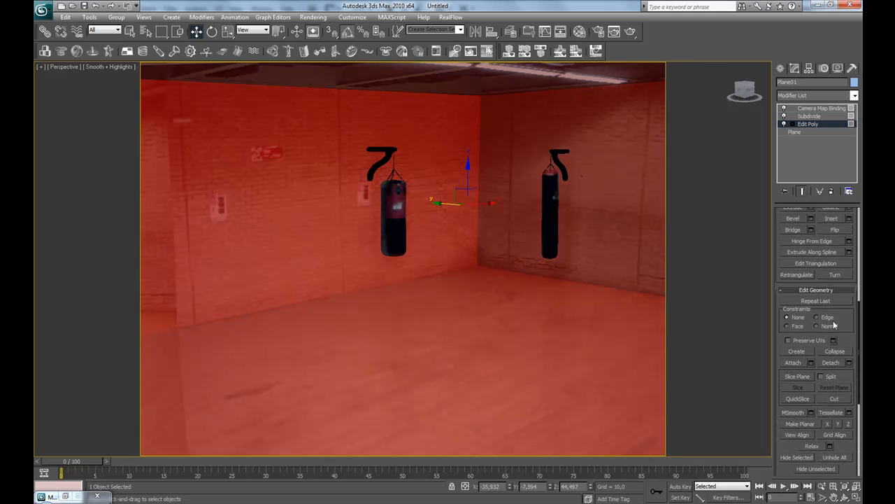
pyautogui.scroll(-3)
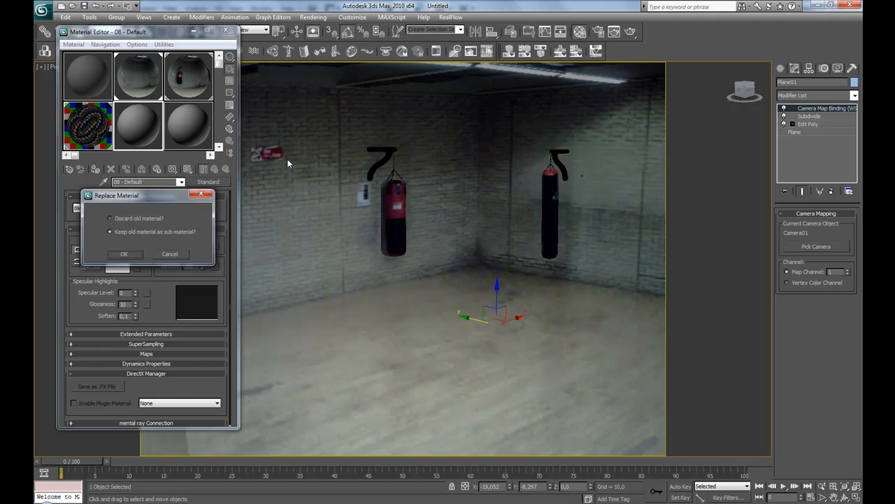
# Keep the old material as a sub-material and copy it into slot 2
pyautogui.click(124, 254)
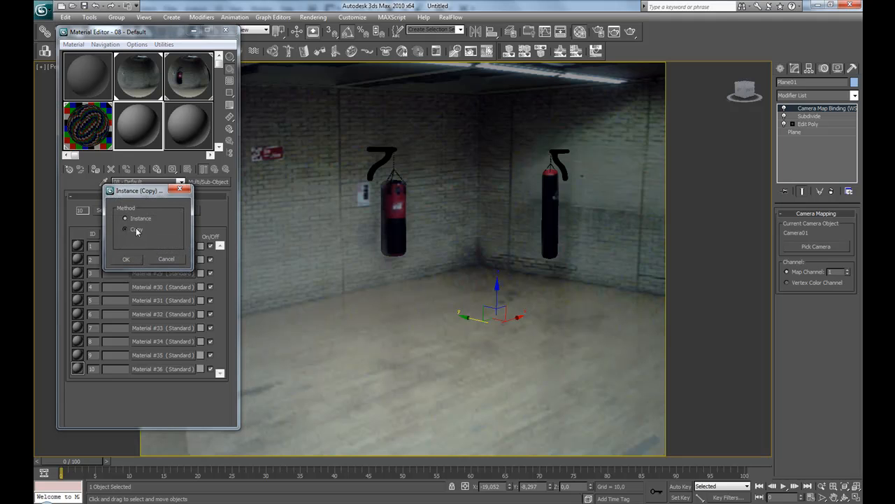
pyautogui.click(126, 259)
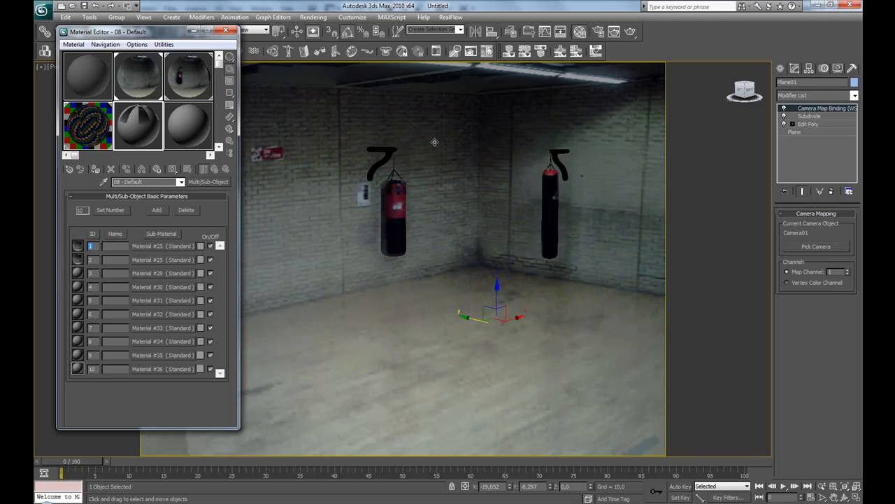
pyautogui.moveTo(407, 131)
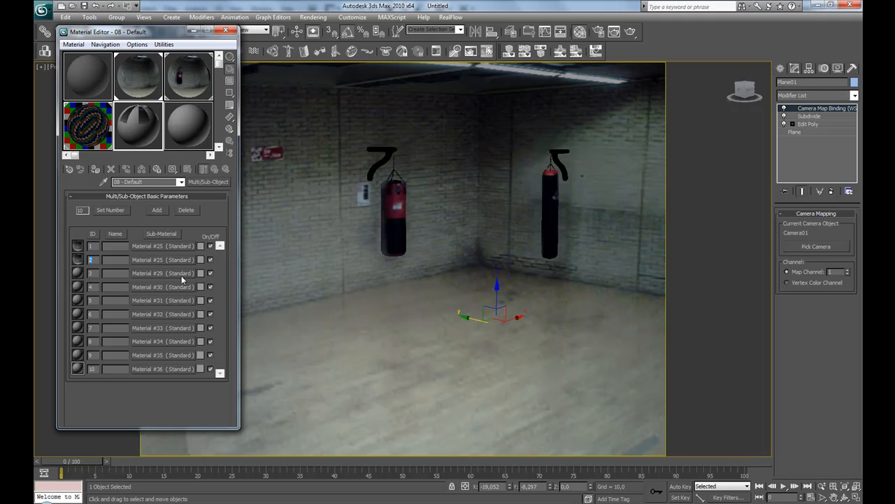
# Open sub-material 2 and return to its map list after adding the maps
pyautogui.doubleClick(163, 259)
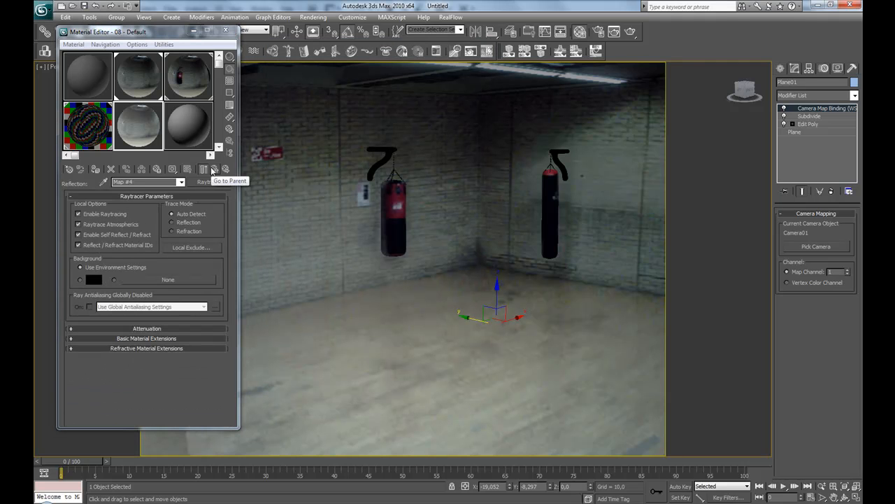
pyautogui.click(212, 169)
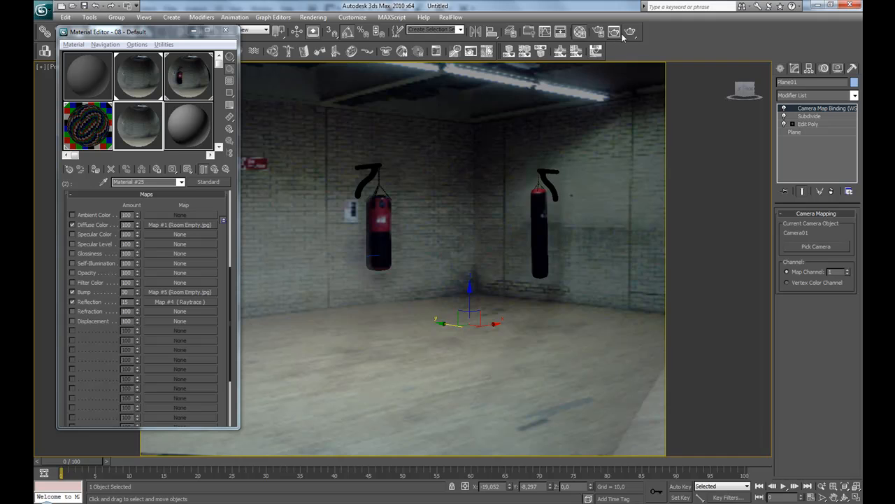
# Render the perspective view to check the reflective floor, then close render and editor
pyautogui.click(614, 32)
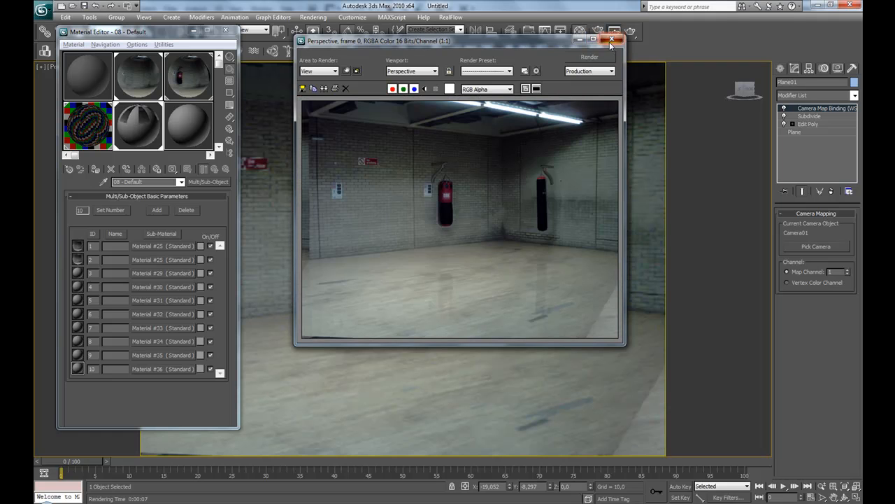
pyautogui.click(610, 41)
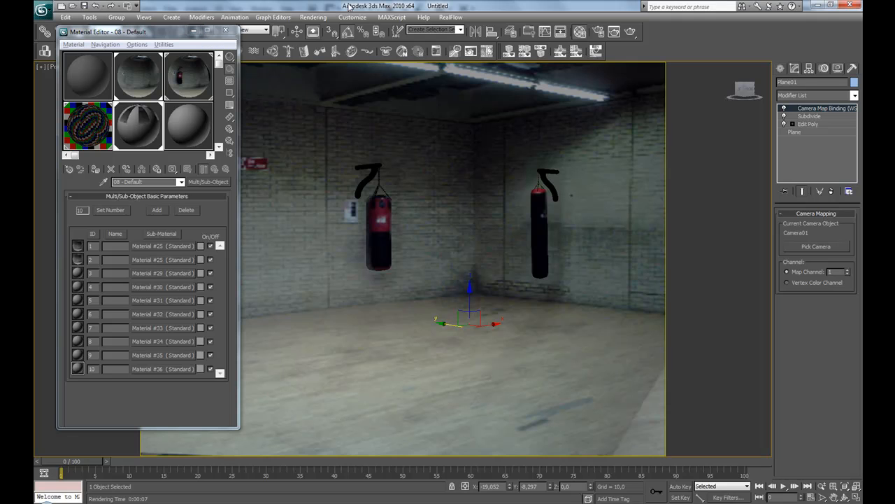
pyautogui.click(224, 34)
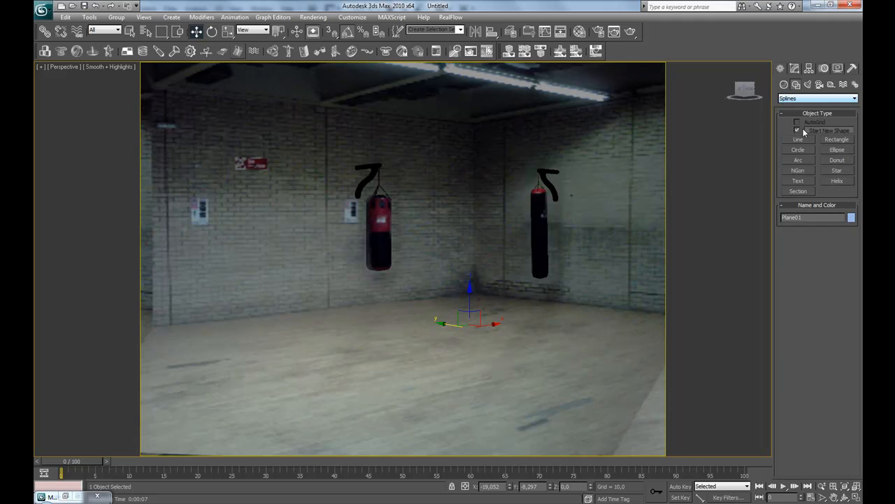
# Place a Text spline in the viewport and enter 'SWEman' as its text
pyautogui.click(798, 181)
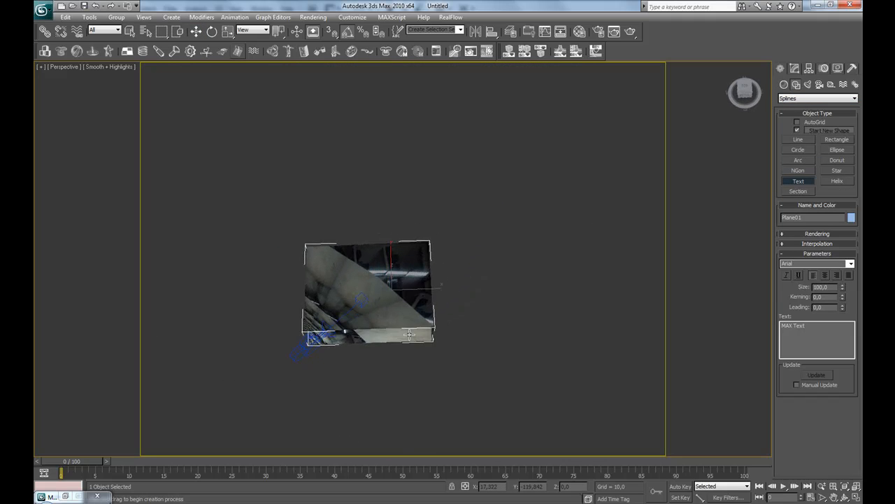
pyautogui.click(430, 332)
pyautogui.write('S')
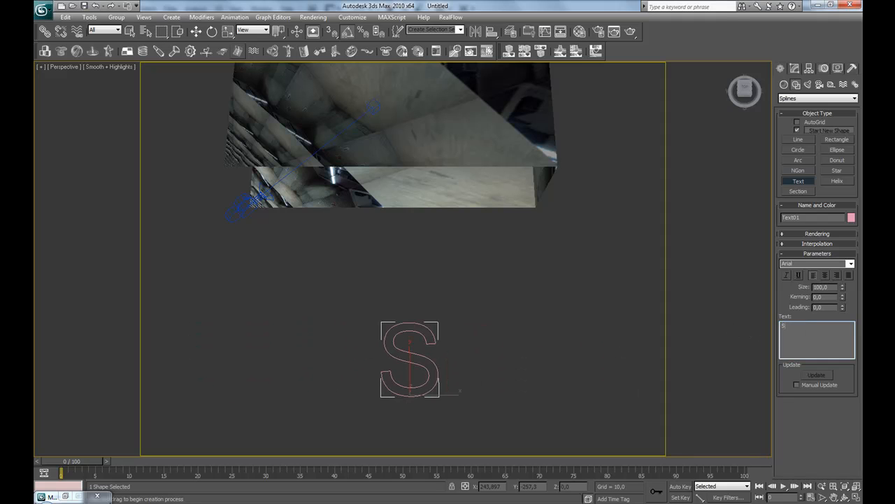
pyautogui.write('Weman')
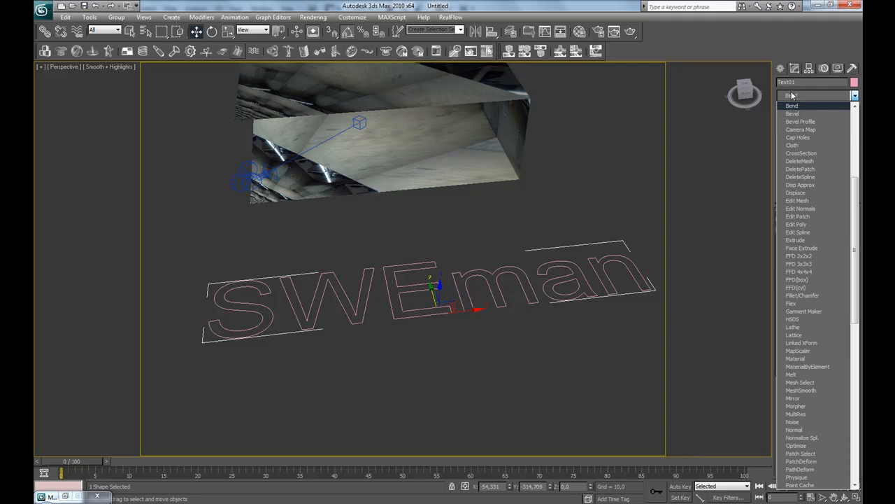
pyautogui.click(790, 114)
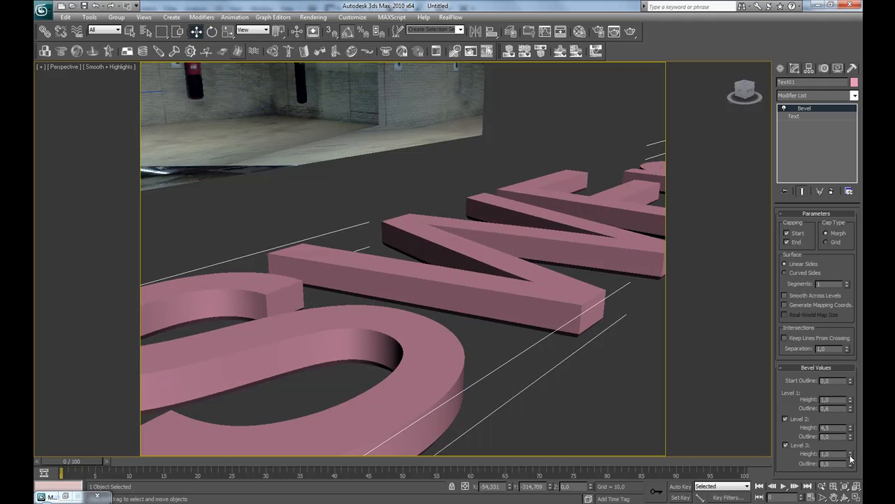
# Give the Bevel's Level 3 a small negative outline so the letter tops taper inward
pyautogui.click(850, 476)
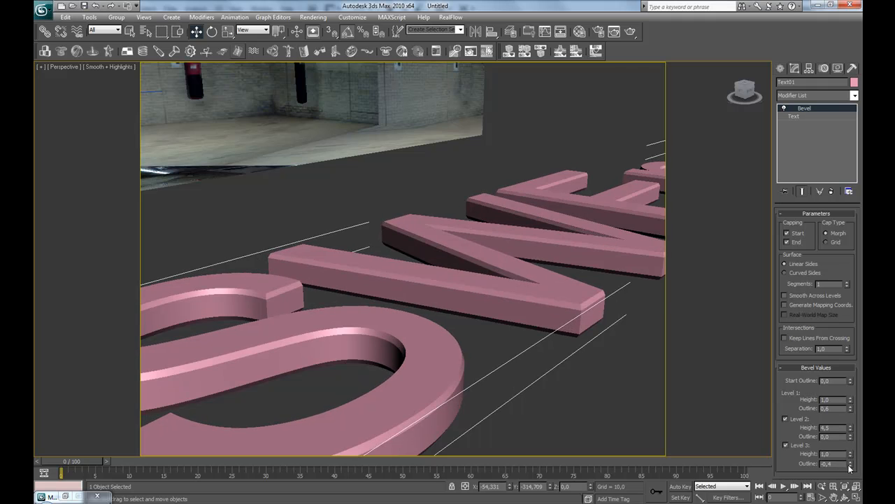